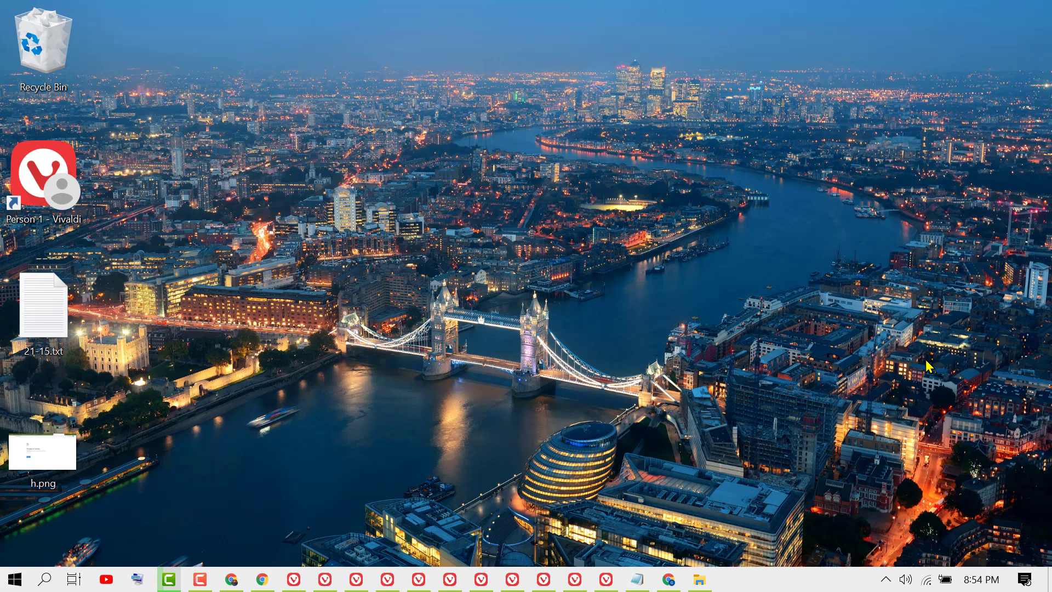
{"action": "mouse_move", "coordinate": [612, 558]}
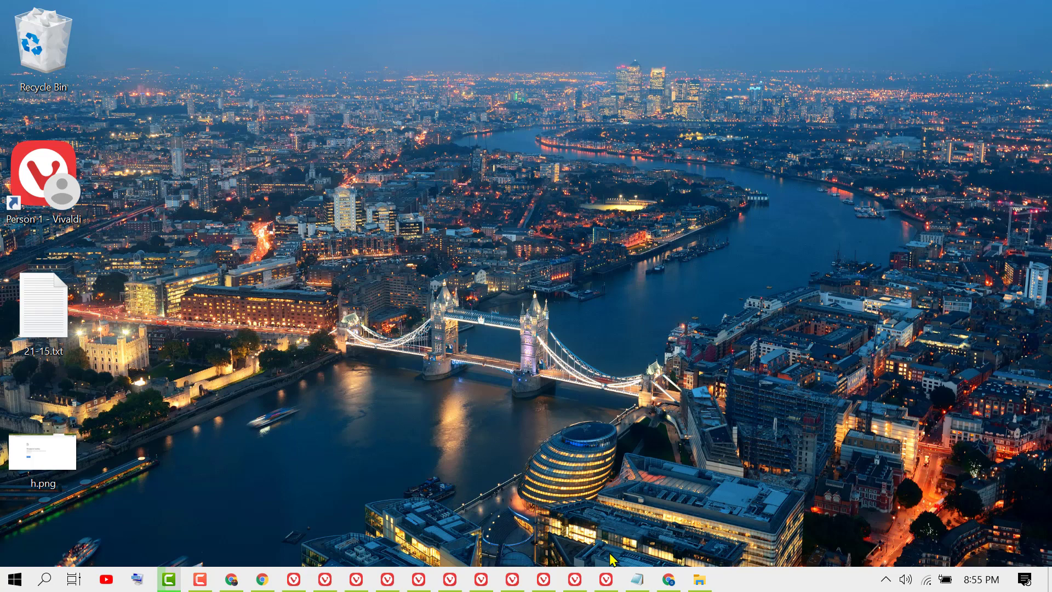
Open 21-15.txt from the desktop and type a row of spaced # symbols on line 3
{"action": "double_click", "coordinate": [42, 303]}
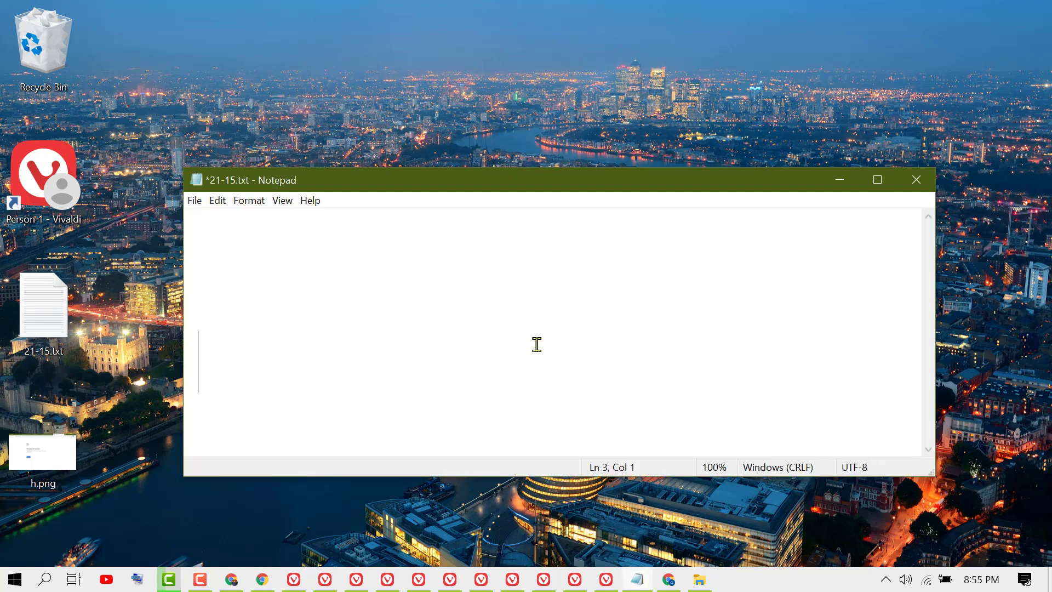
{"action": "type", "text": "\\"}
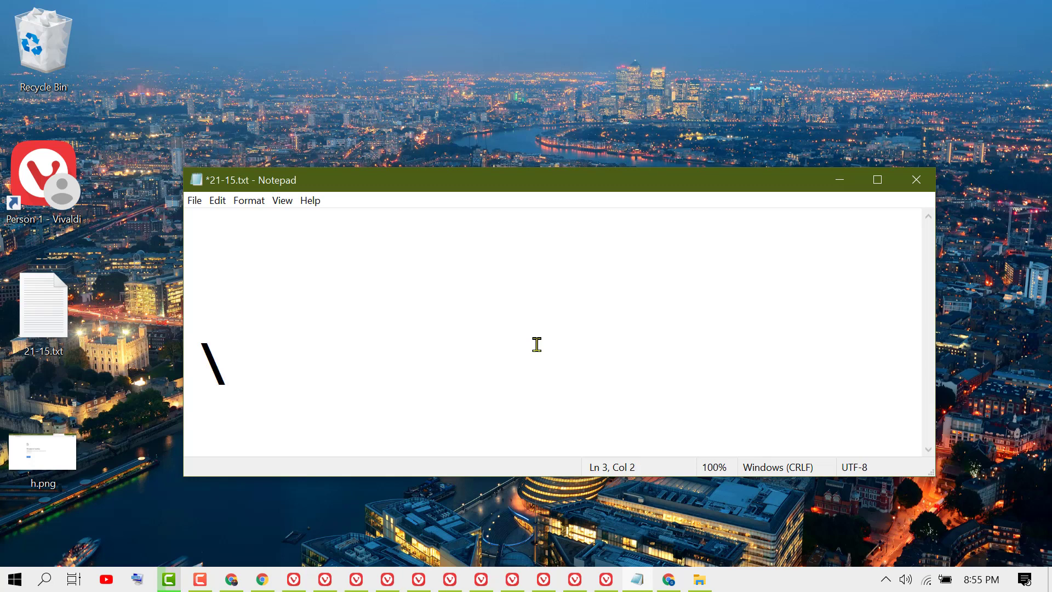
{"action": "type", "text": "#"}
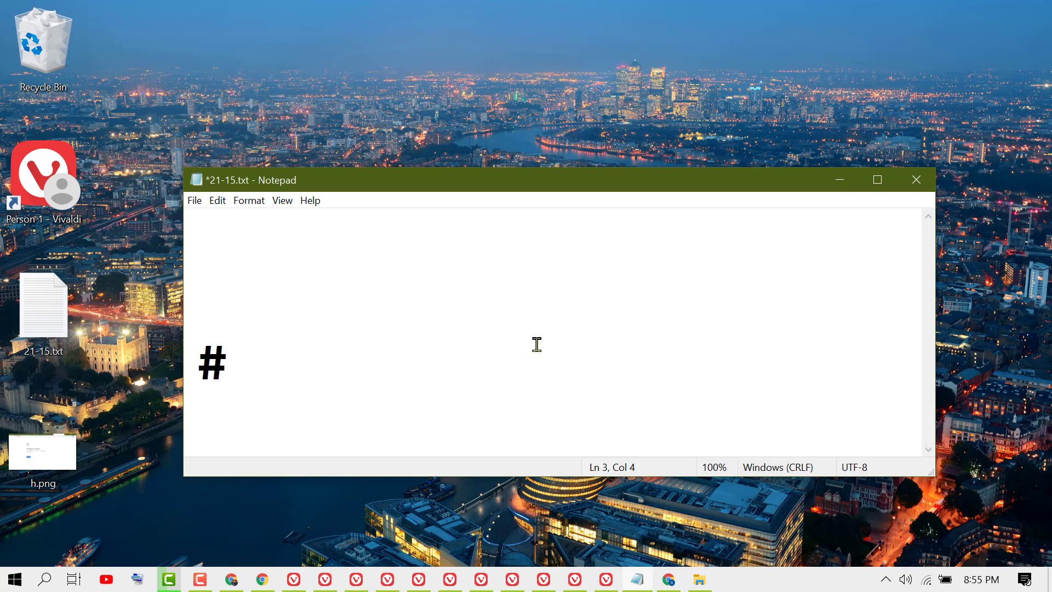
{"action": "type", "text": "##"}
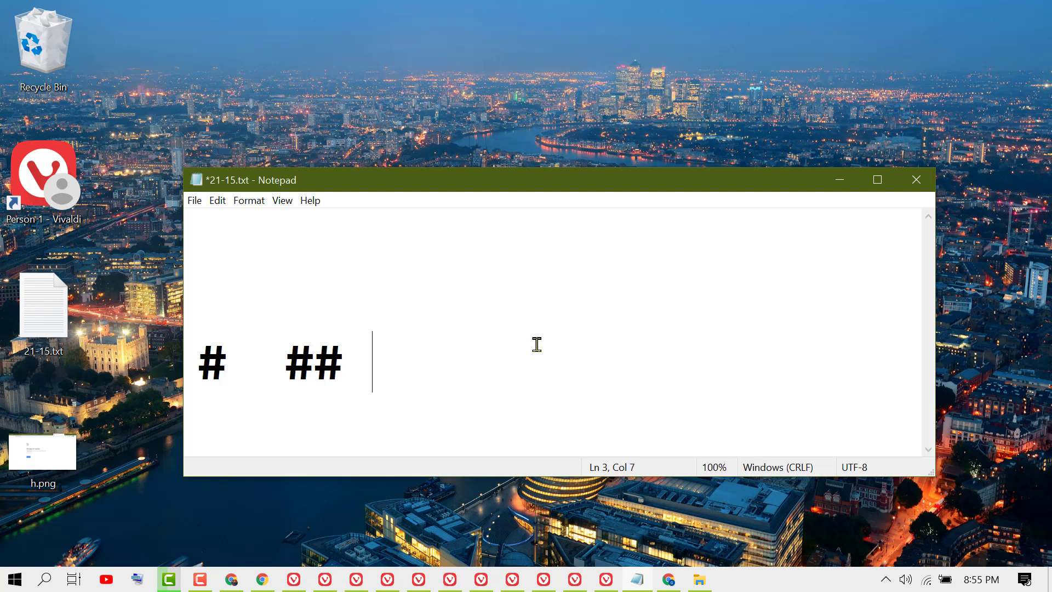
{"action": "key", "text": "Backspace"}
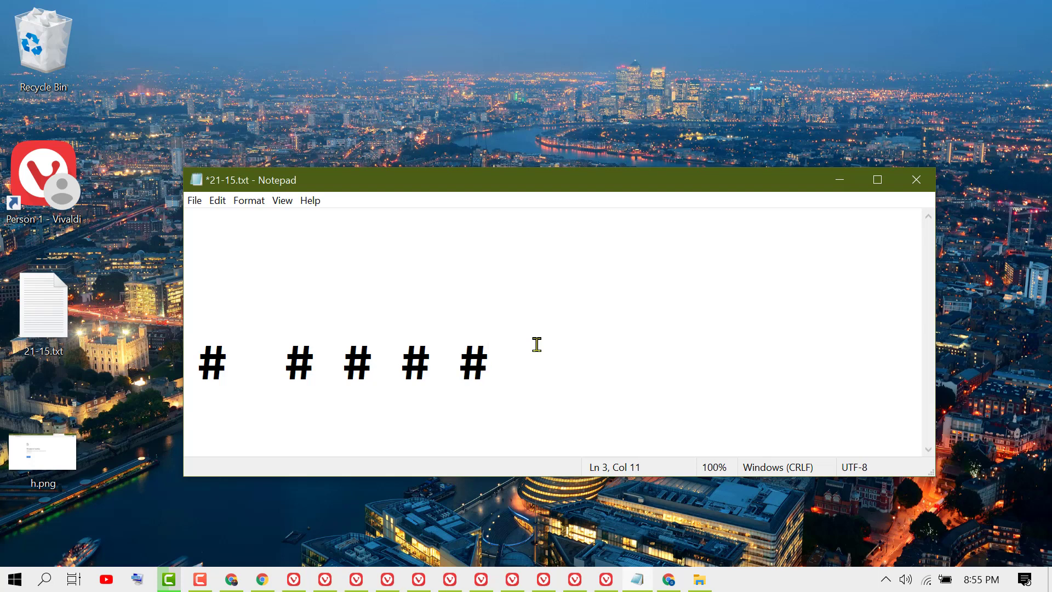
{"action": "mouse_move", "coordinate": [663, 307]}
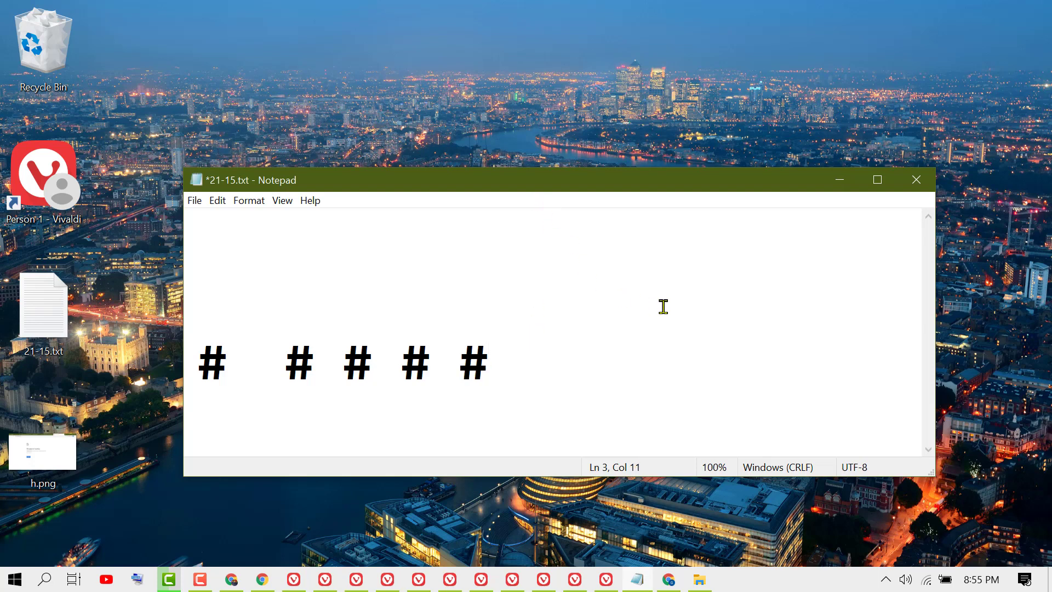
{"action": "left_click", "coordinate": [487, 363]}
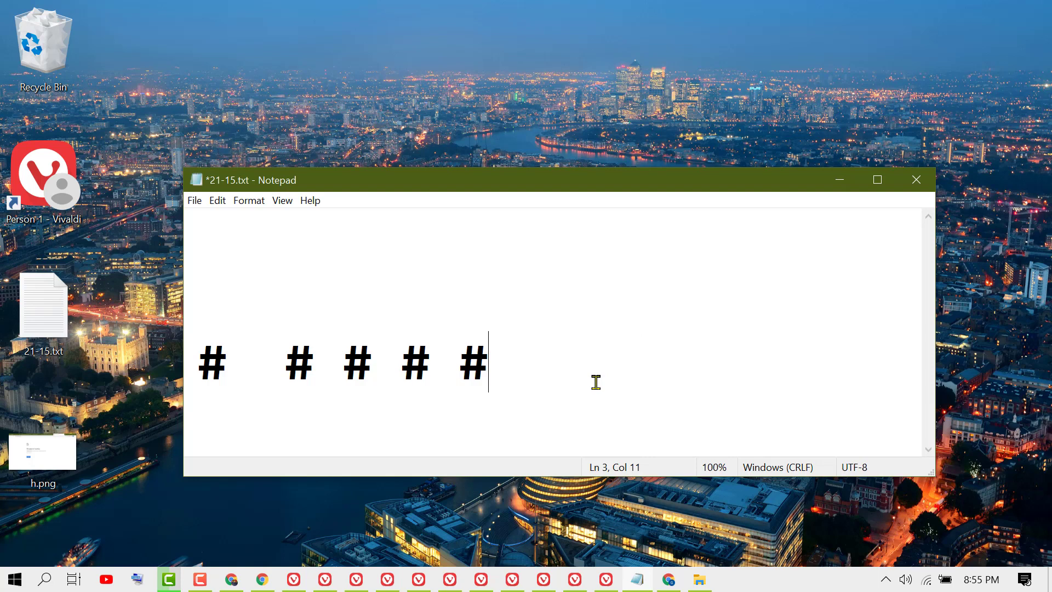
{"action": "mouse_move", "coordinate": [467, 389]}
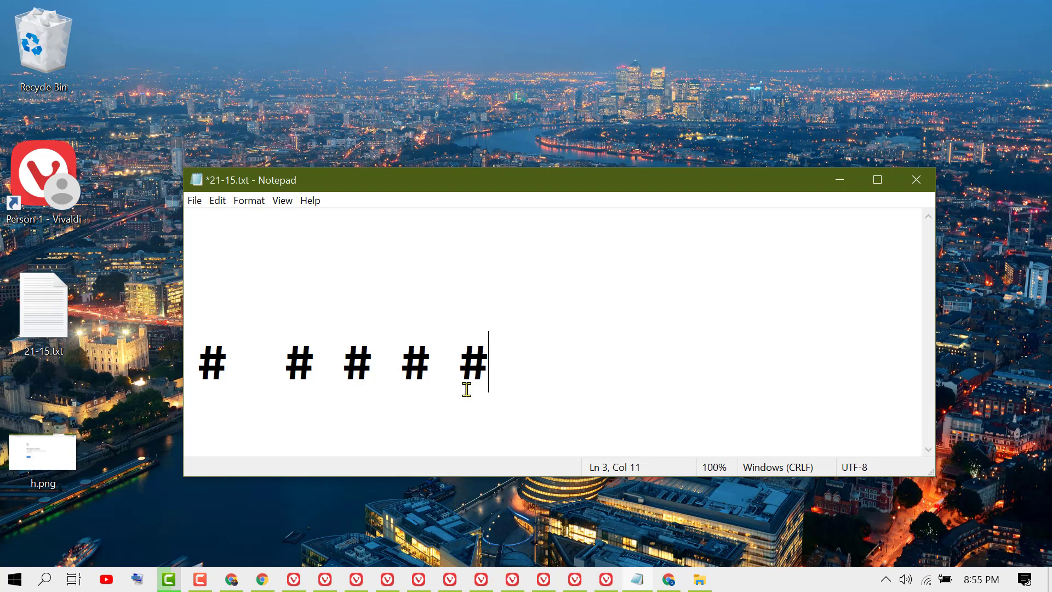
{"action": "mouse_move", "coordinate": [217, 366]}
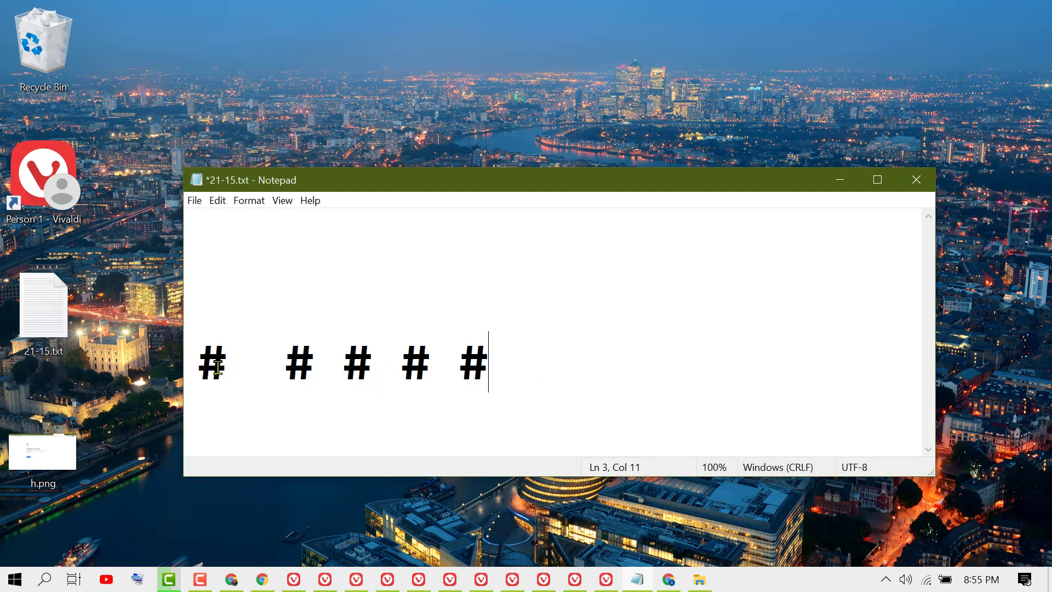
{"action": "mouse_move", "coordinate": [580, 364]}
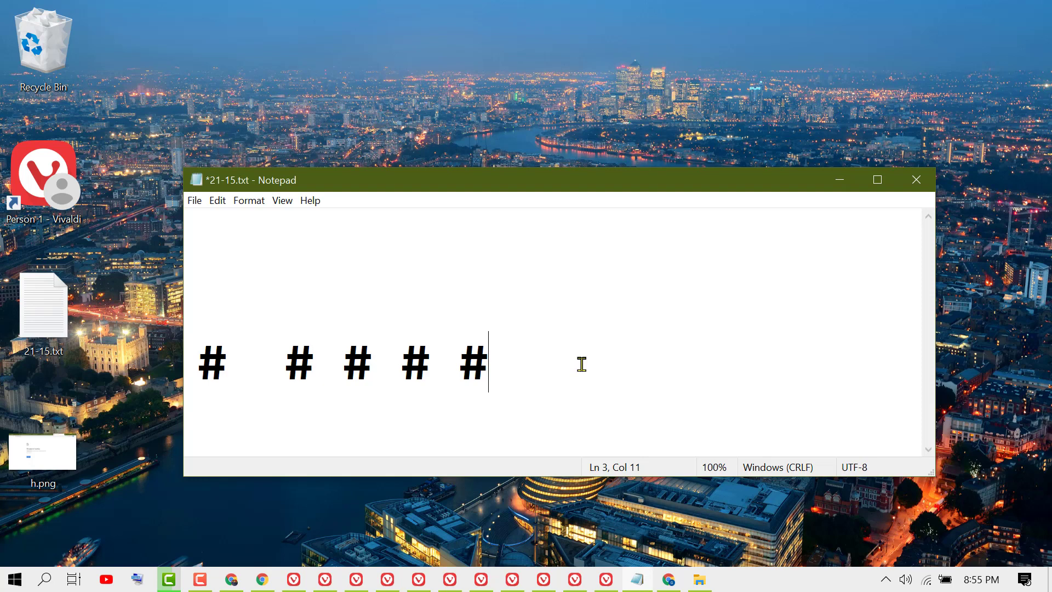
{"action": "mouse_move", "coordinate": [805, 358]}
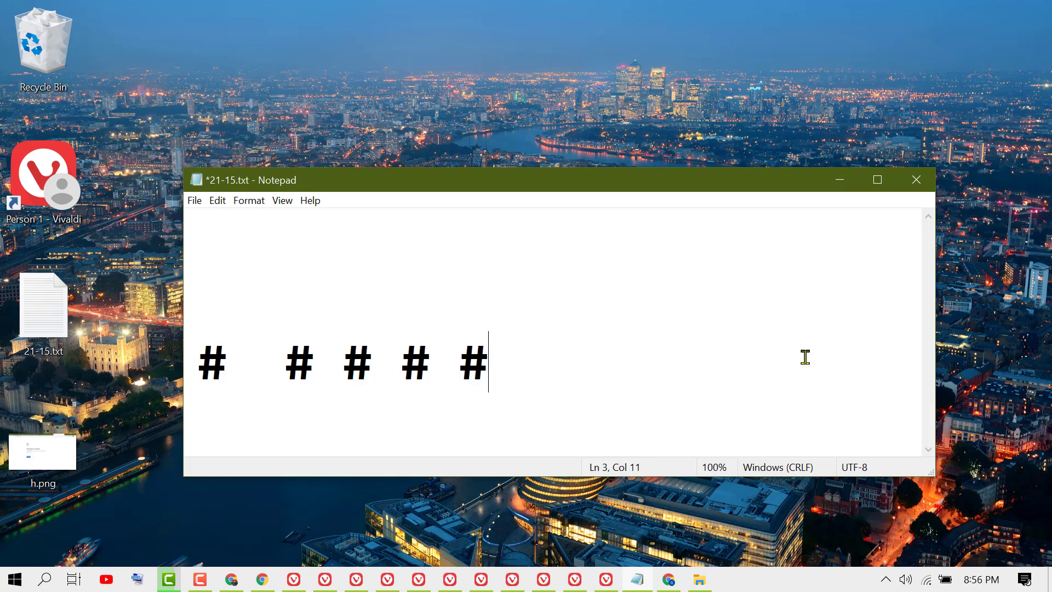
{"action": "mouse_move", "coordinate": [220, 363]}
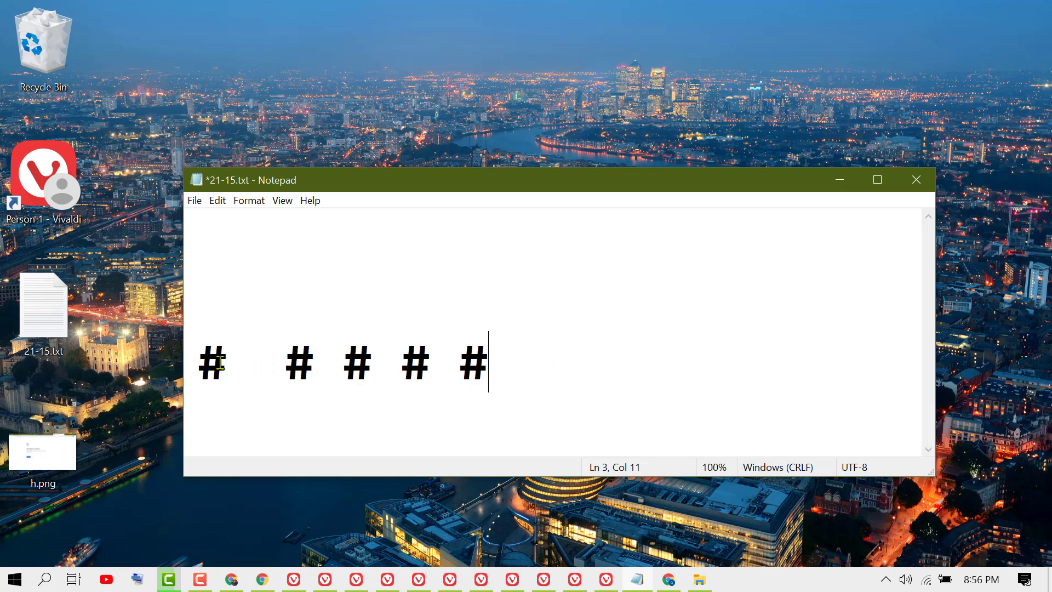
{"action": "mouse_move", "coordinate": [570, 366]}
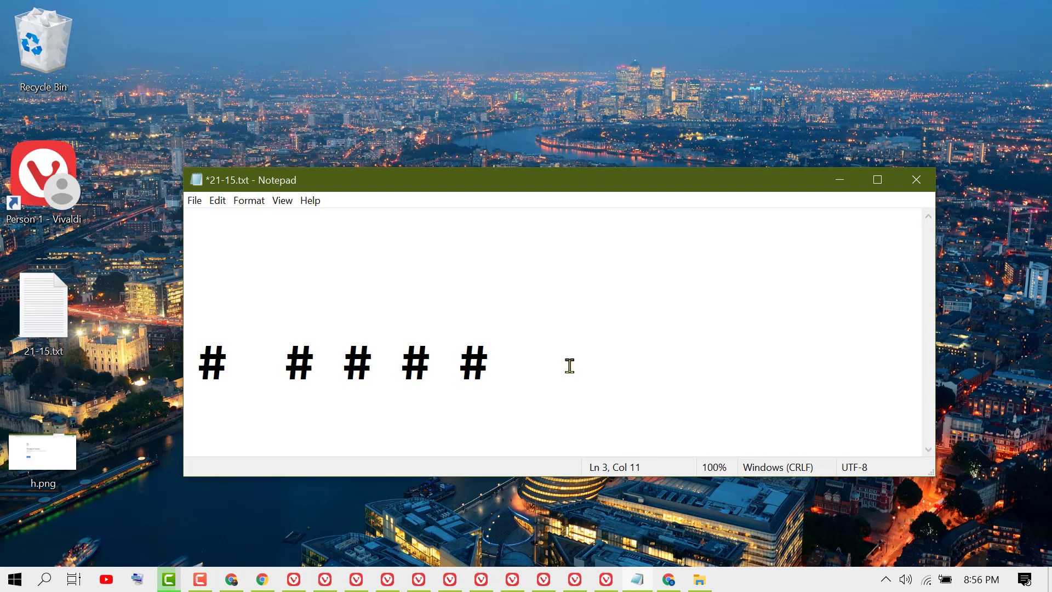